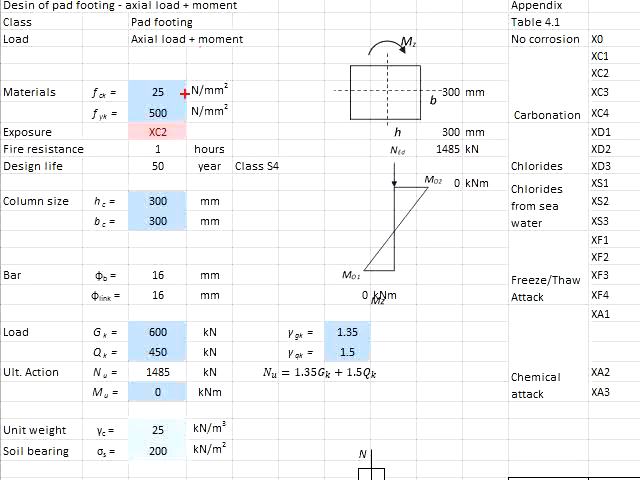
Step: Review the input cells at the top of the pad footing sheet, moving down the column
left_click(160, 88)
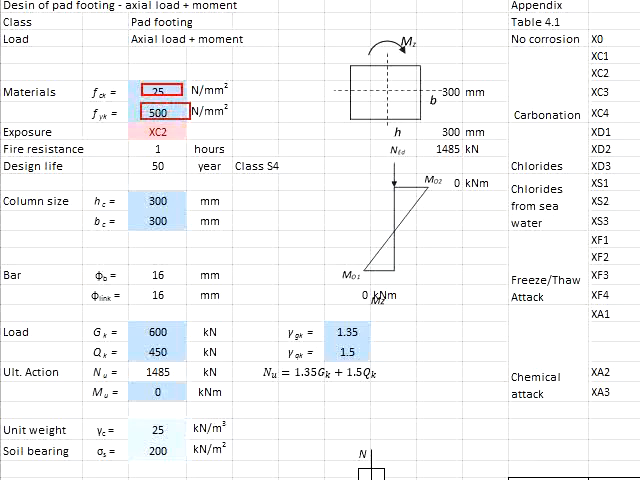
left_click(160, 132)
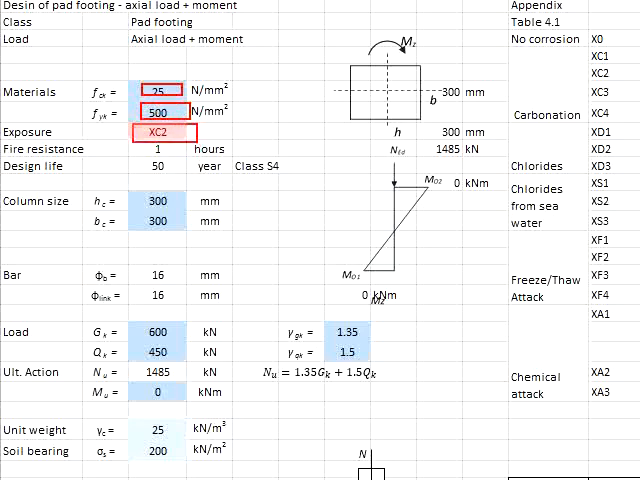
left_click(156, 148)
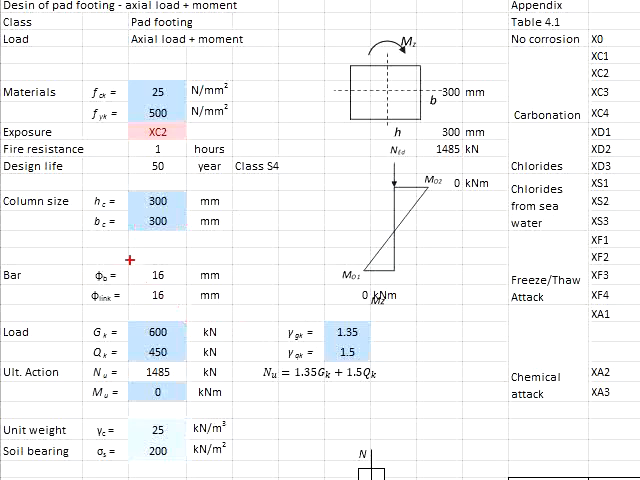
left_click(152, 274)
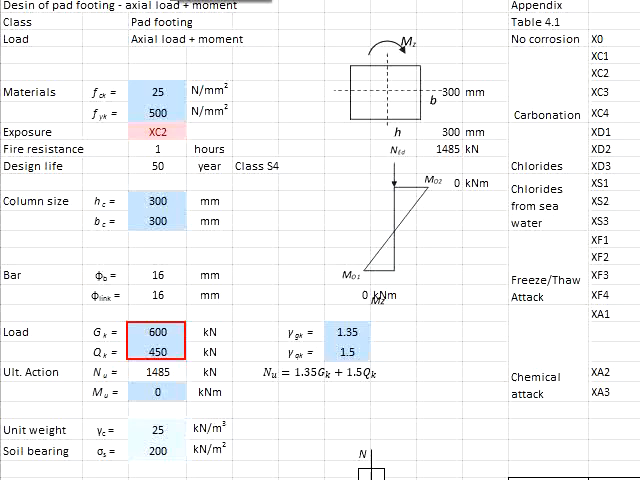
left_click(348, 336)
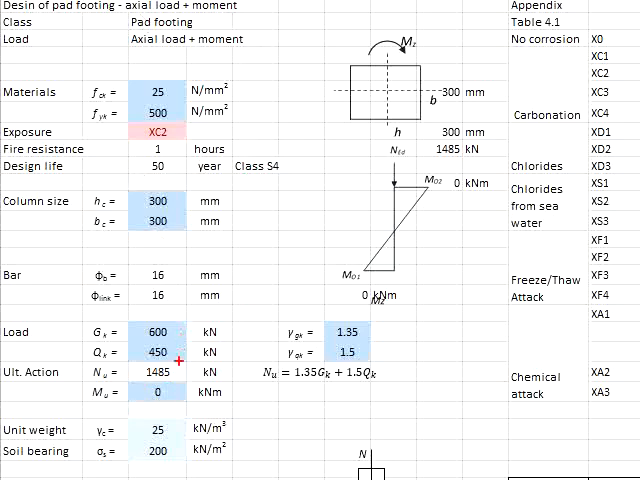
left_click(150, 428)
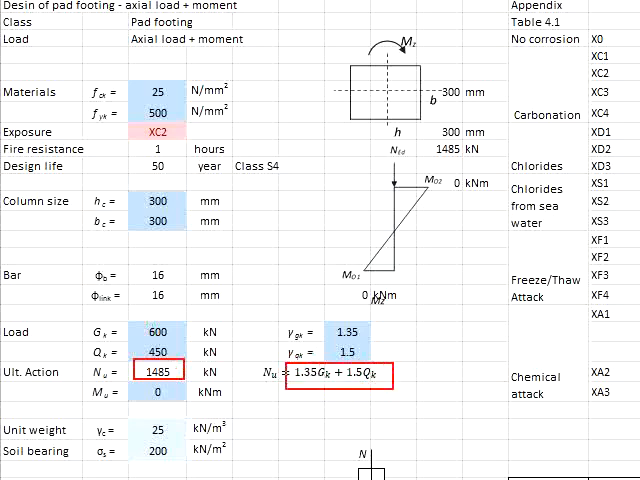
left_click(160, 332)
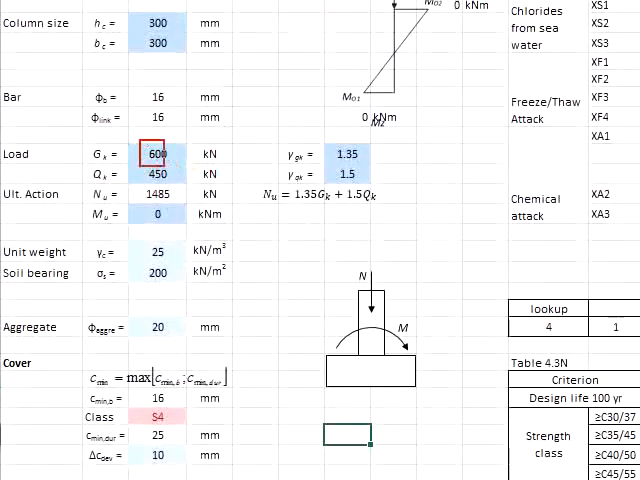
scroll("down", 3)
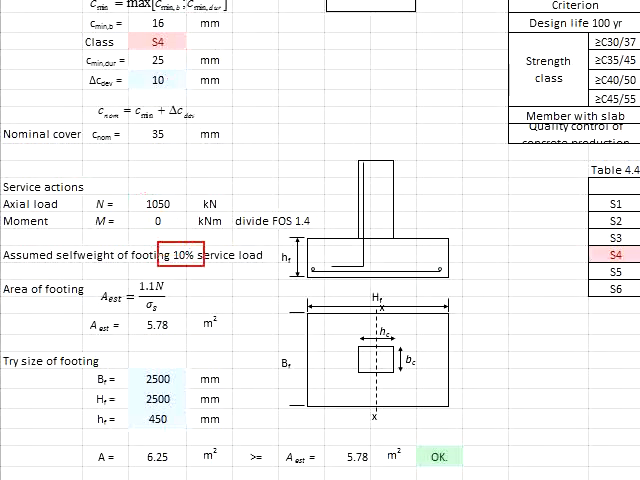
Step: Step through the next block of footing design cells further down the sheet
left_click(156, 202)
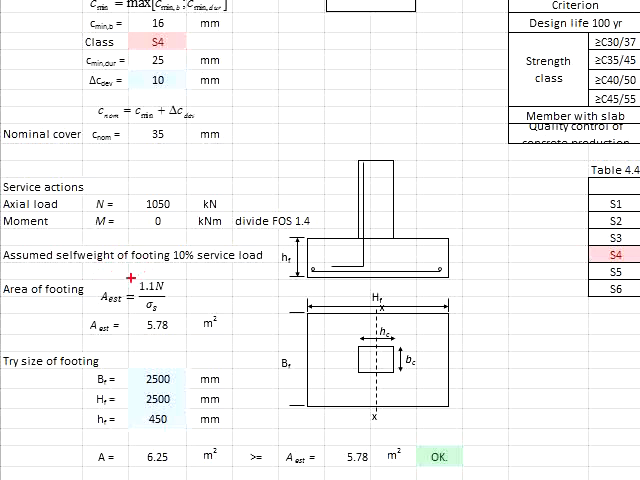
left_click(144, 288)
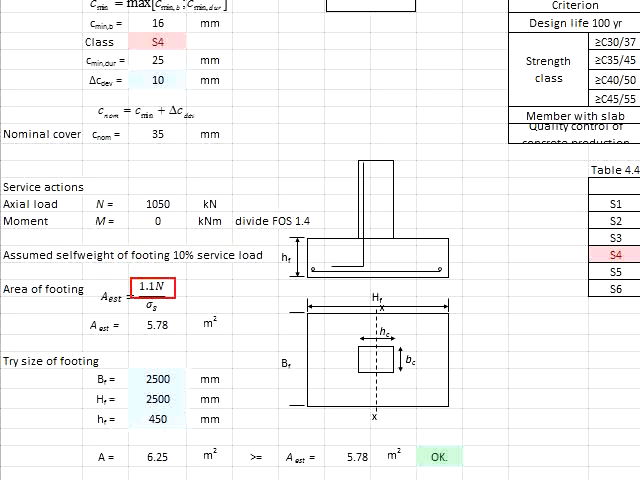
left_click(156, 202)
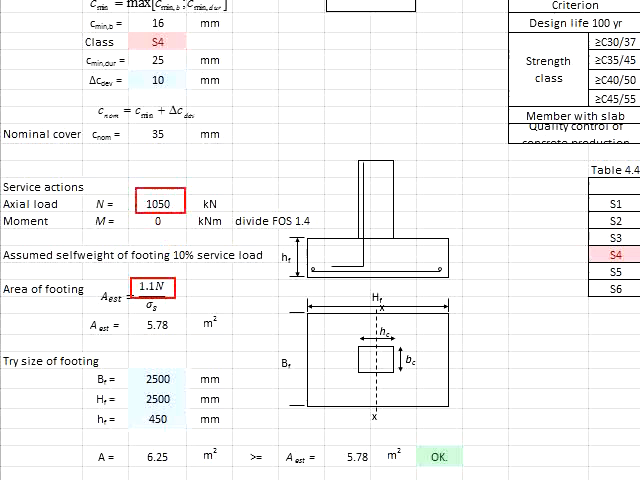
left_click(150, 312)
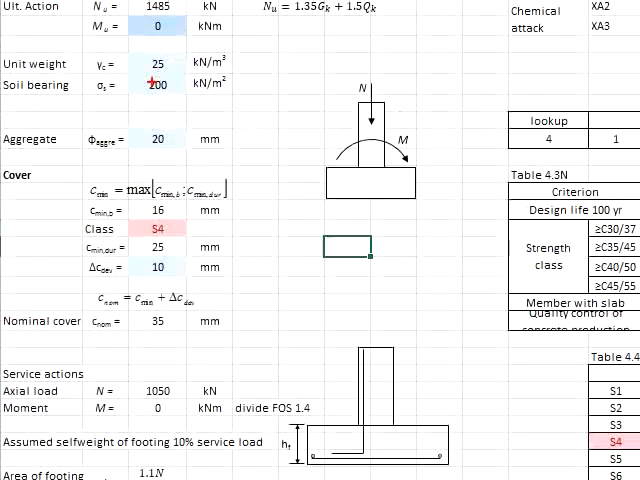
scroll("down", 3)
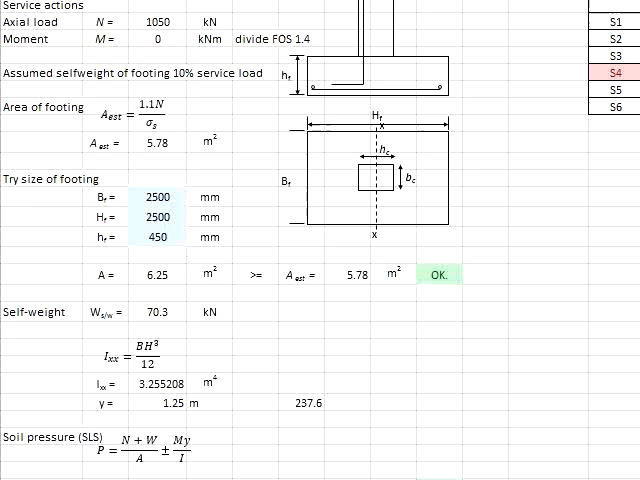
Step: Inspect the trial footing size cells, including the trial width of 2500 mm
left_click(160, 200)
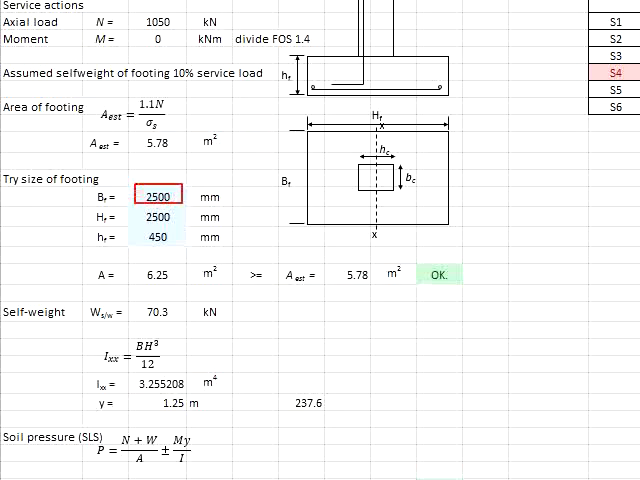
left_click(160, 216)
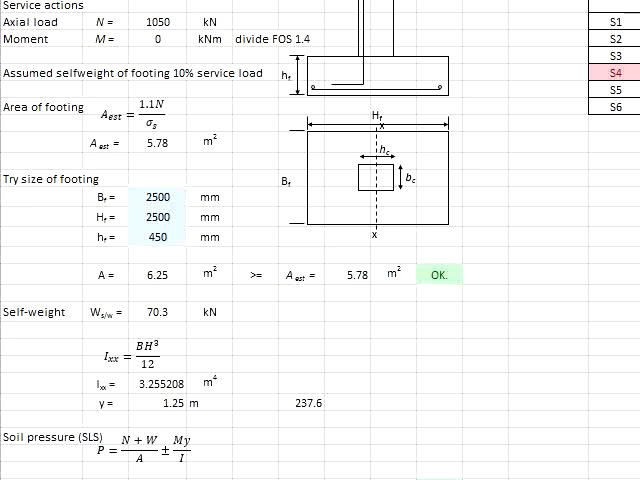
left_click(160, 240)
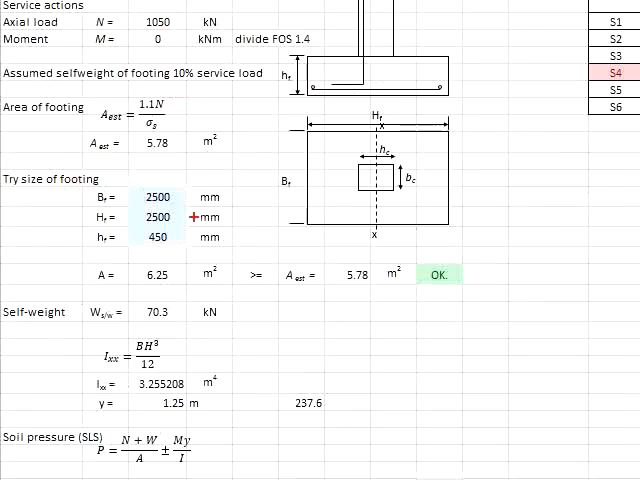
left_click(160, 240)
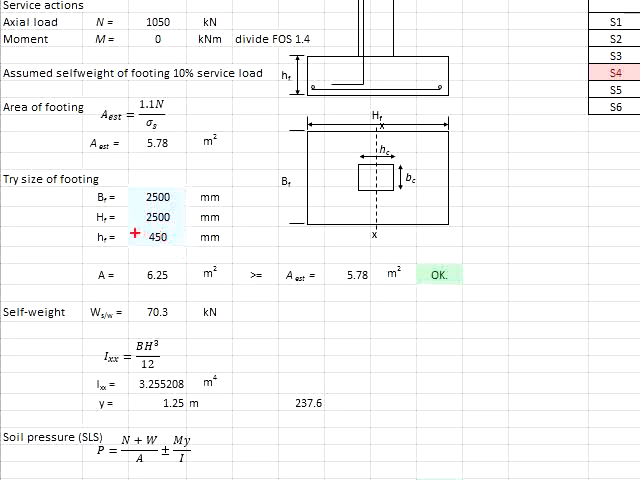
left_click(158, 236)
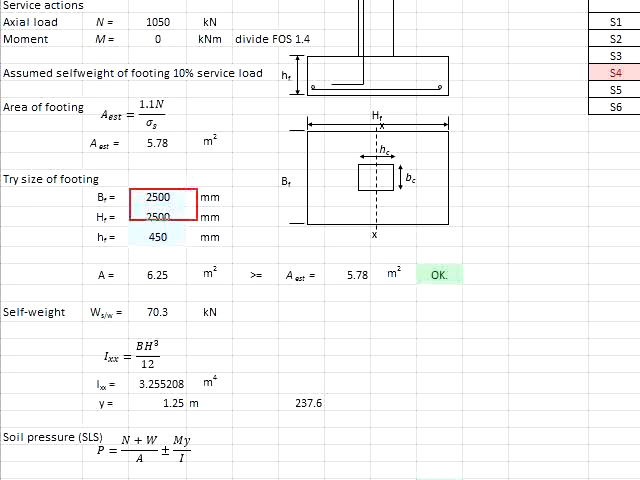
left_click(158, 278)
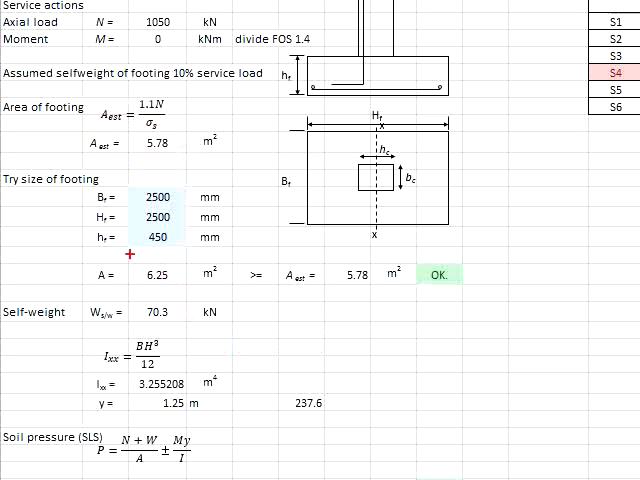
left_click(160, 272)
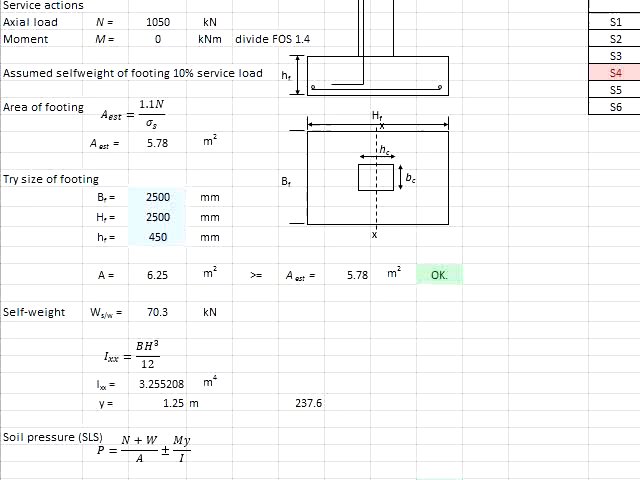
left_click(152, 308)
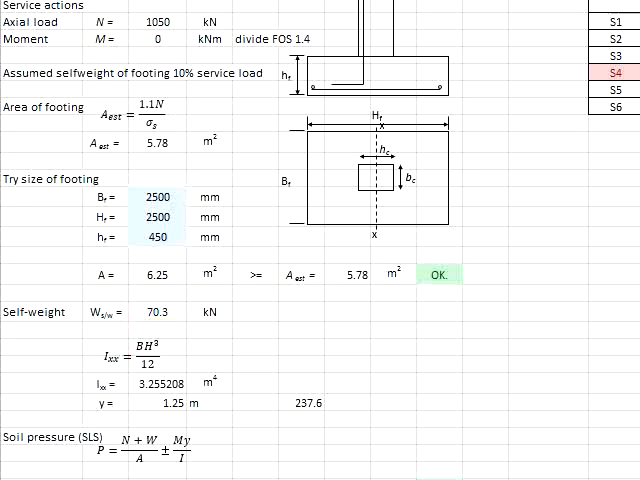
Step: Check the unit weight of 25 kN/m³ and the resulting self-weight of 70.3 kN
left_click(158, 22)
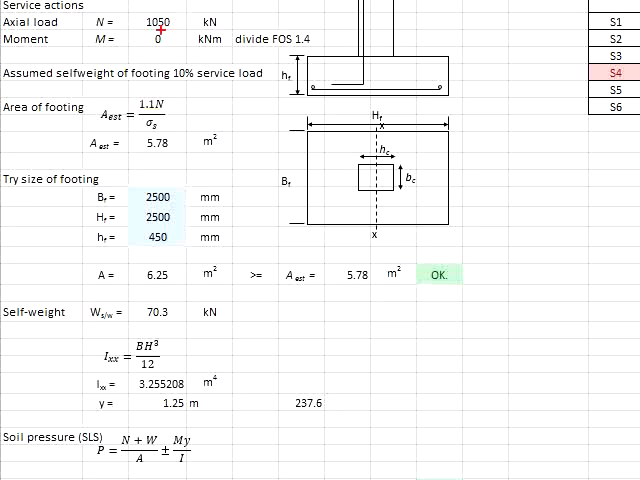
left_click(160, 24)
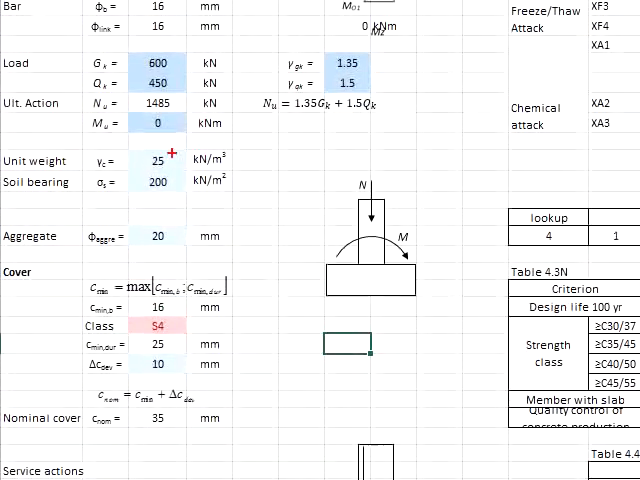
left_click(156, 160)
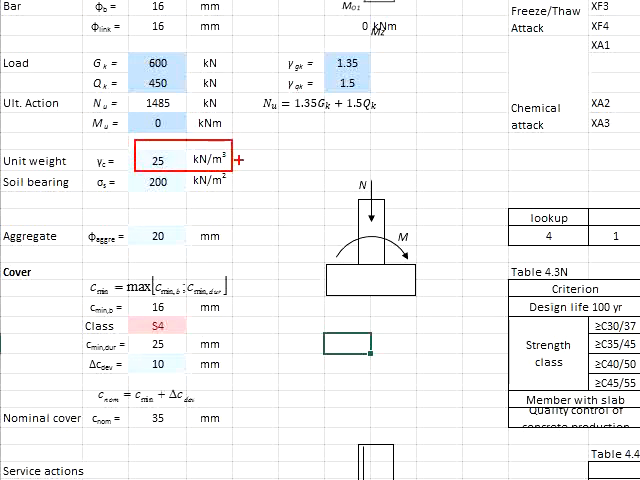
scroll("down", 3)
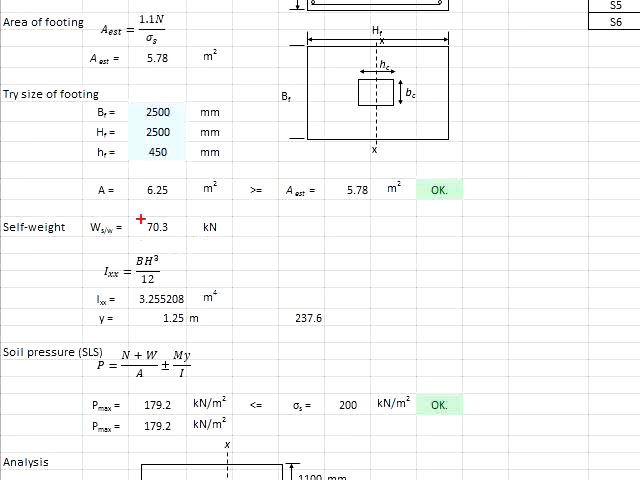
left_click(158, 228)
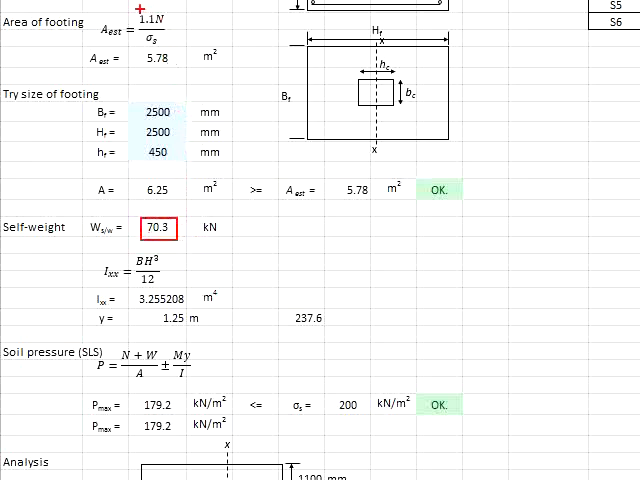
left_click(152, 18)
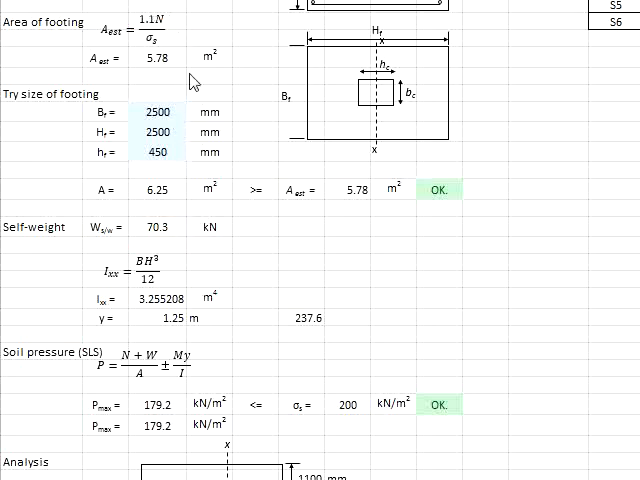
left_click(156, 228)
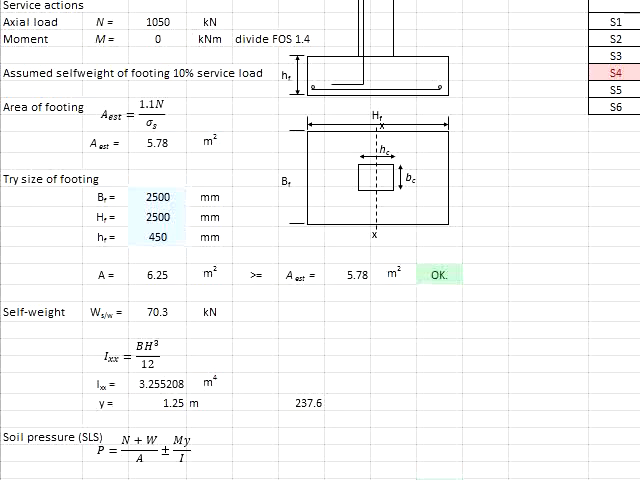
mouse_move(192, 92)
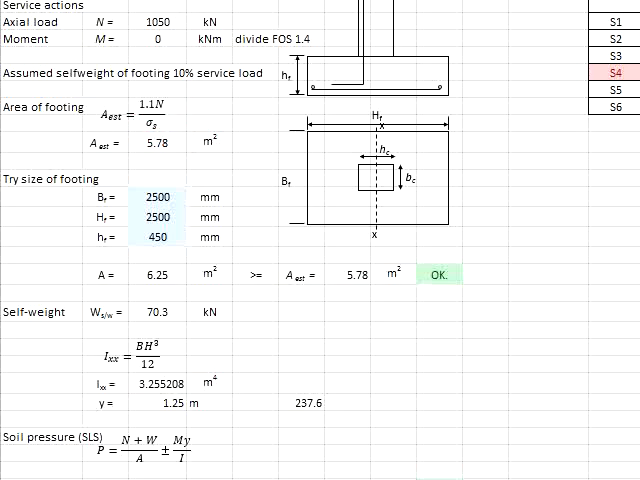
Step: Review the soil pressure (SLS) checks and move down to the analysis sketch
left_click(152, 108)
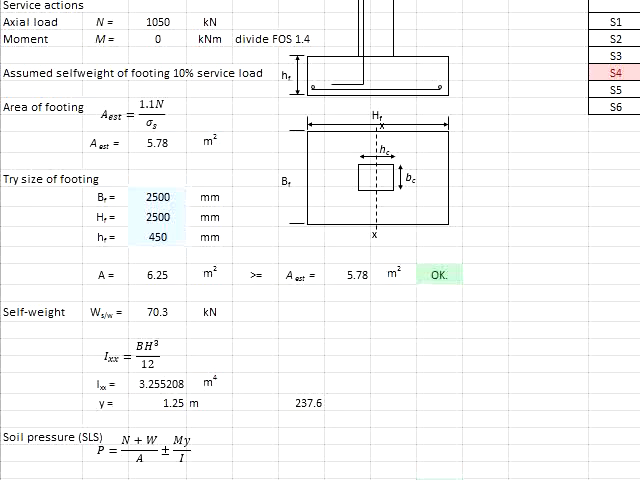
left_click(168, 140)
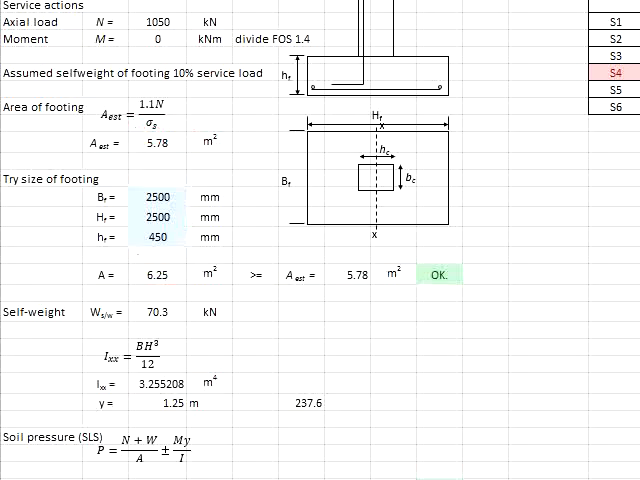
scroll("down", 3)
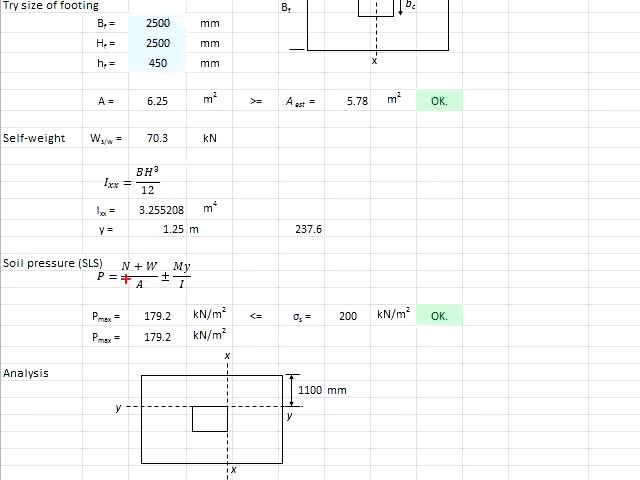
mouse_move(200, 108)
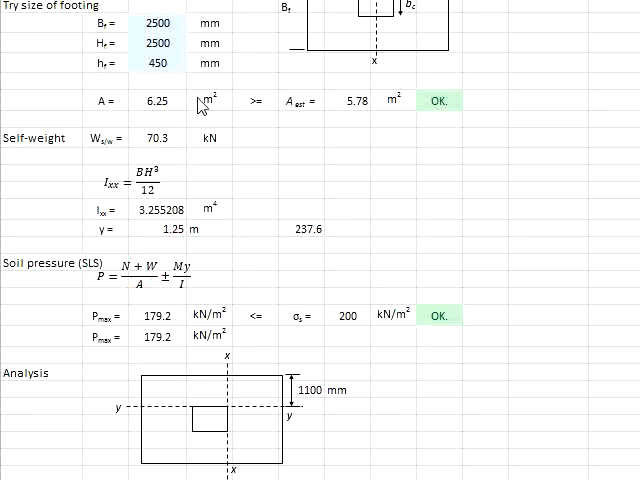